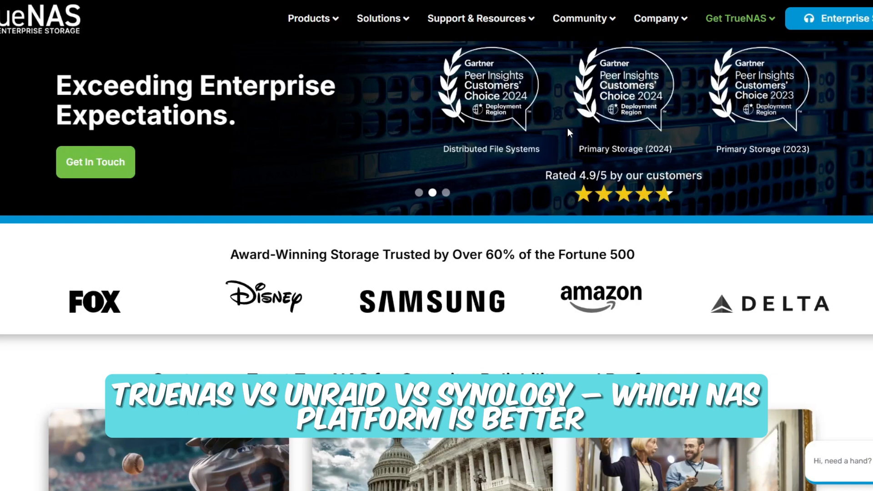
Scroll the TrueNAS home page past the Fortune 500 logos to the Customer Success Stories industries bar
scroll(down, 3)
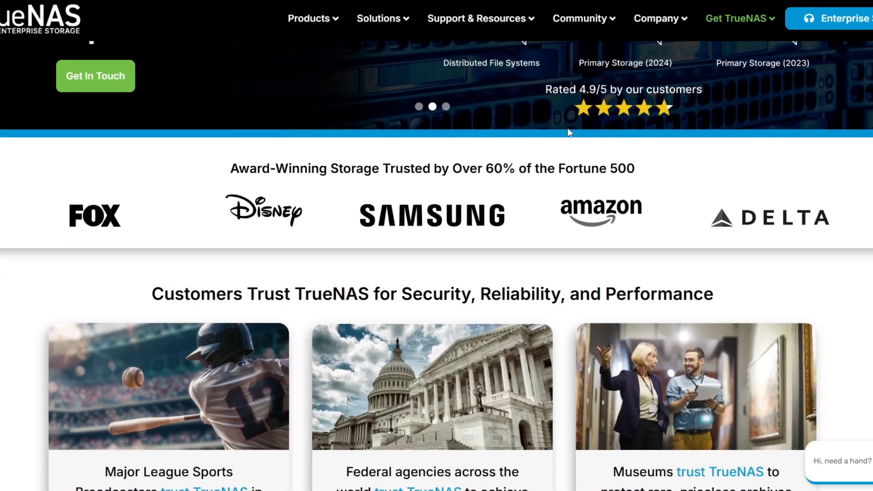
scroll(down, 3)
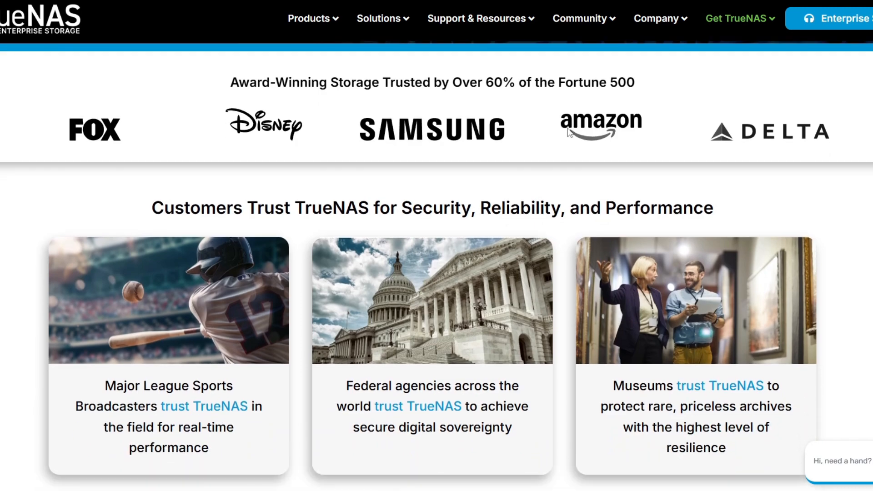
scroll(down, 3)
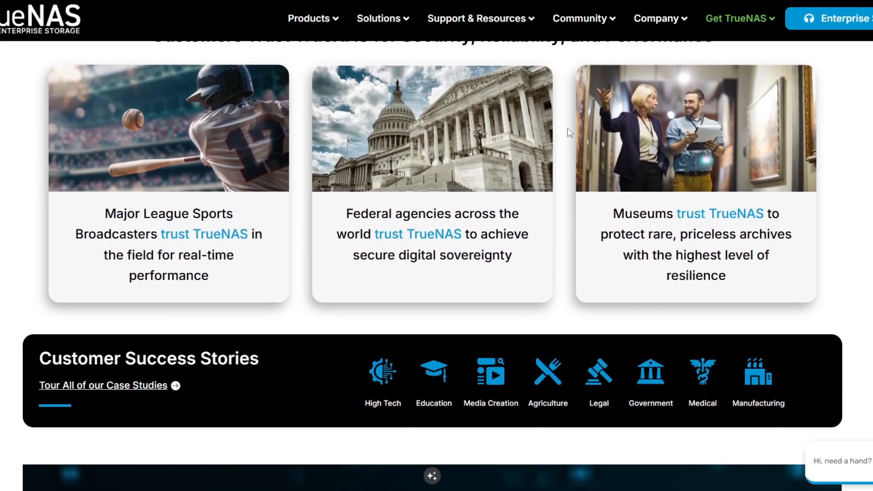
scroll(down, 3)
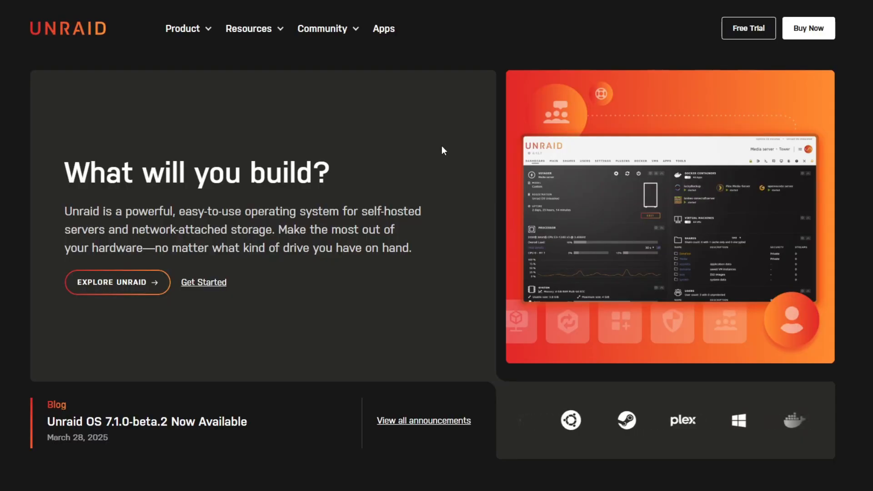
Scroll the Unraid home page past 'What will you build?' to 'The possibilities are limitless with Unraid'
scroll(down, 3)
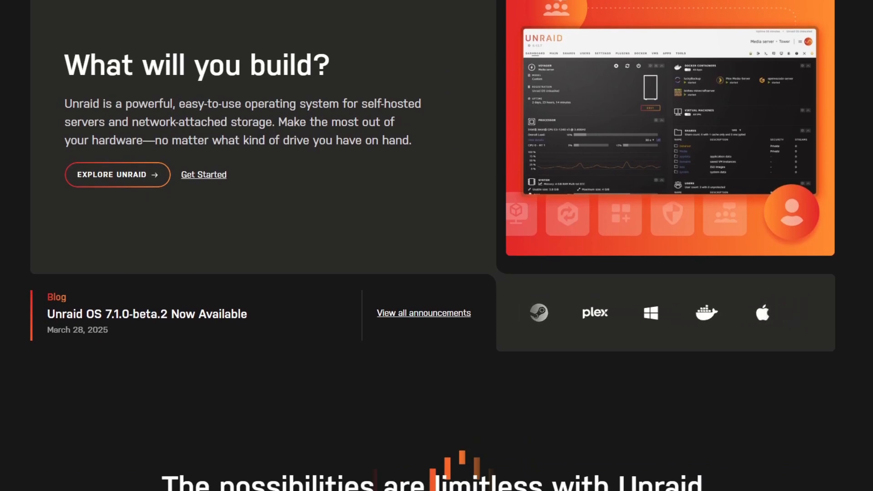
scroll(down, 3)
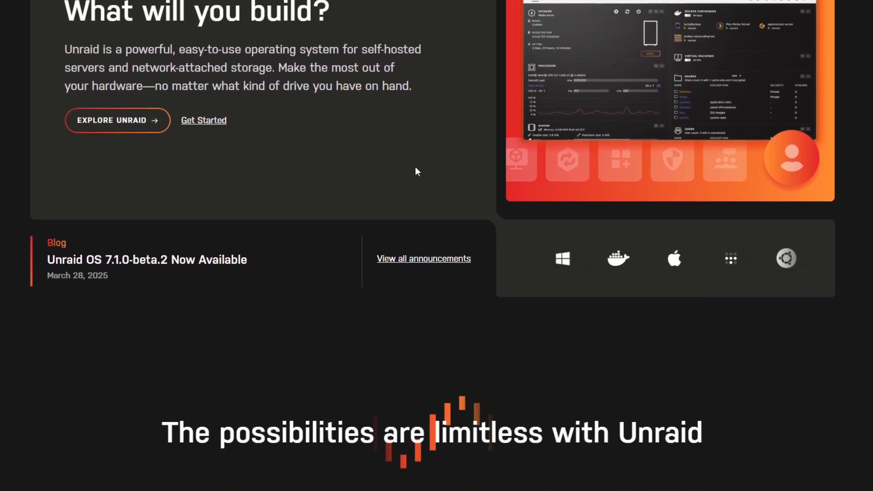
scroll(down, 3)
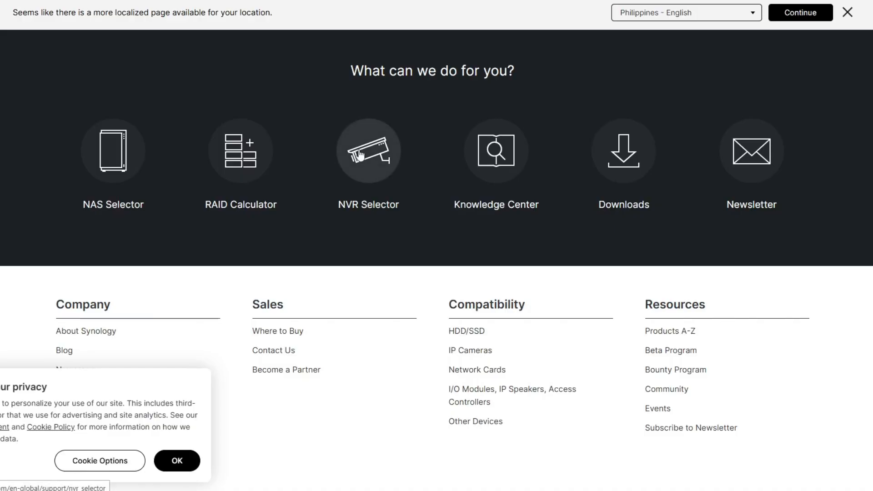
mouse_move(368, 151)
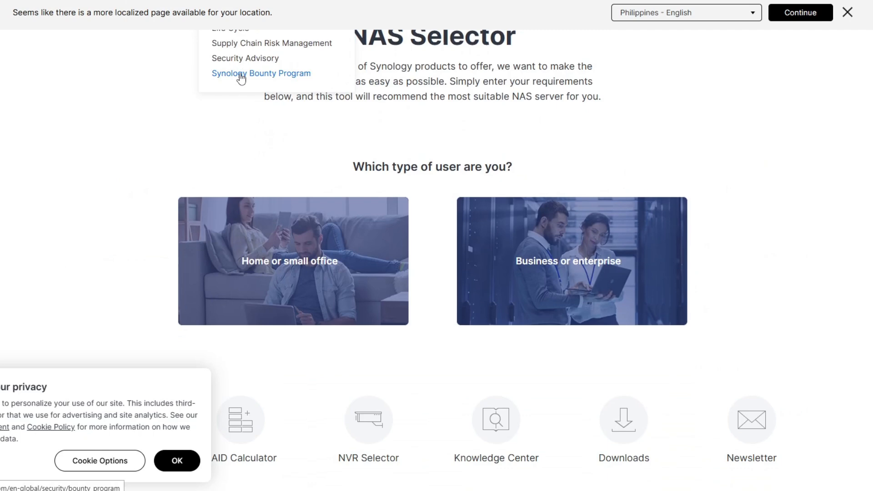
Scroll Synology's NAS Selector page to the home or business user question
scroll(down, 3)
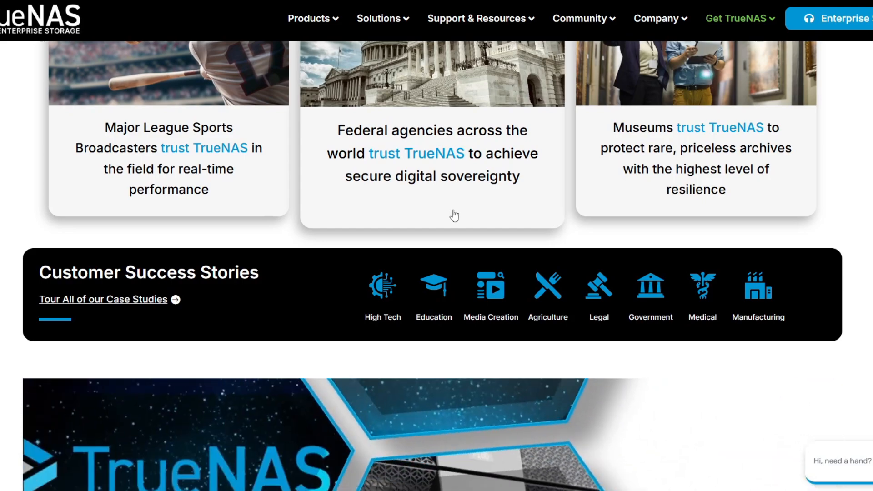
Scroll the TrueNAS page past Customer Success Stories to the 20 TB–30 PB Appliances banner
scroll(down, 3)
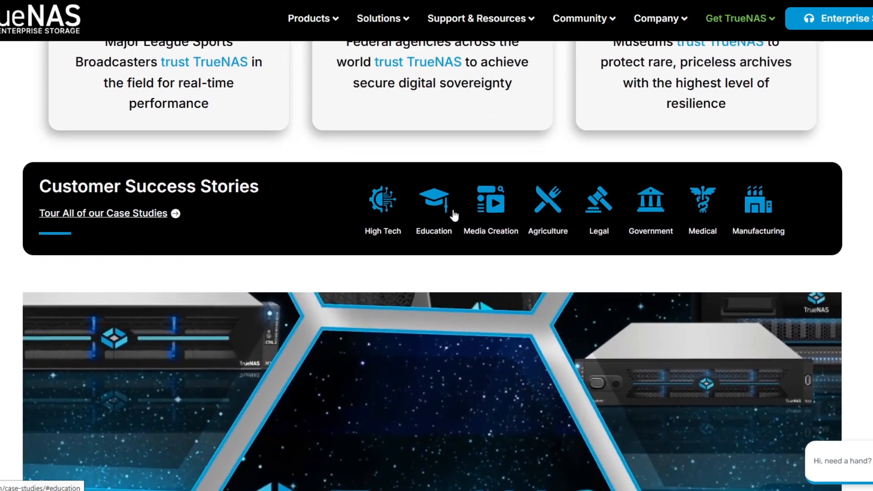
scroll(down, 3)
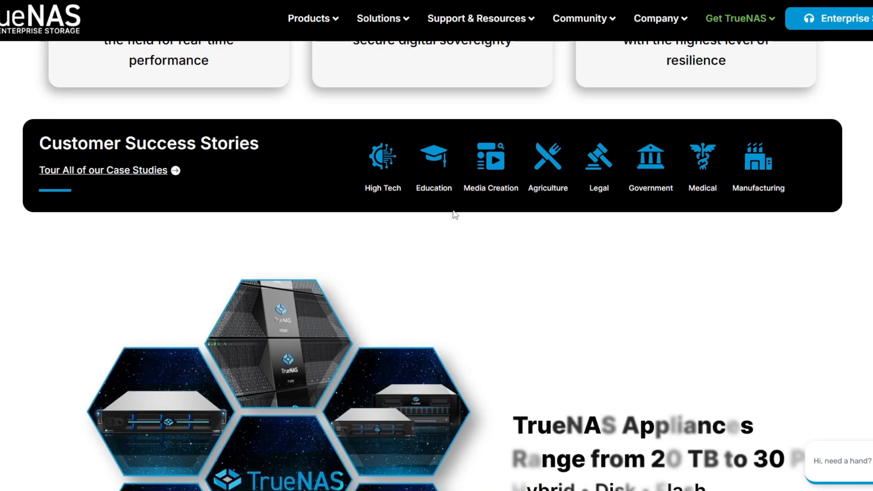
scroll(down, 3)
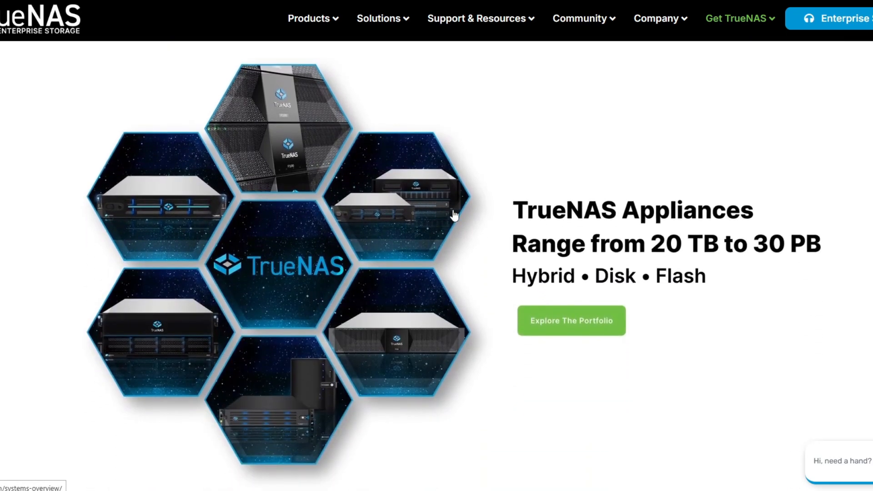
scroll(down, 3)
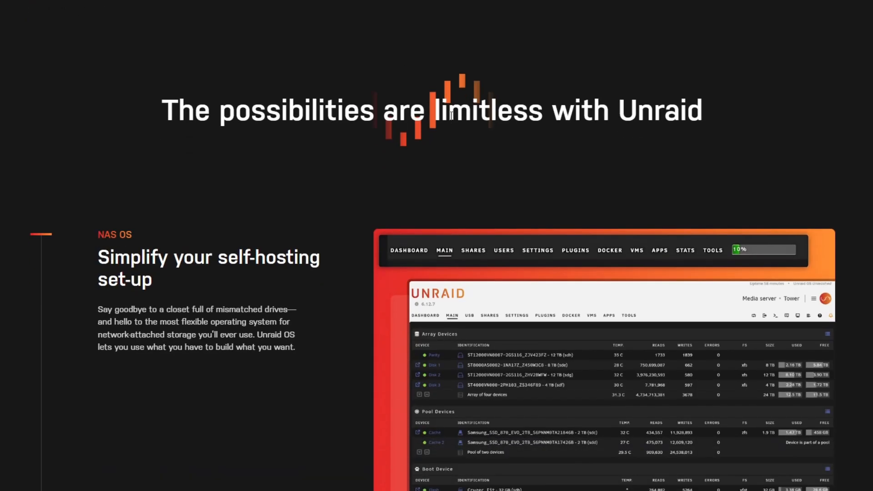
Scroll Unraid's NAS OS, Docker and Virtual Machines sections to the 'Unleash Your Hardware' cards
scroll(down, 3)
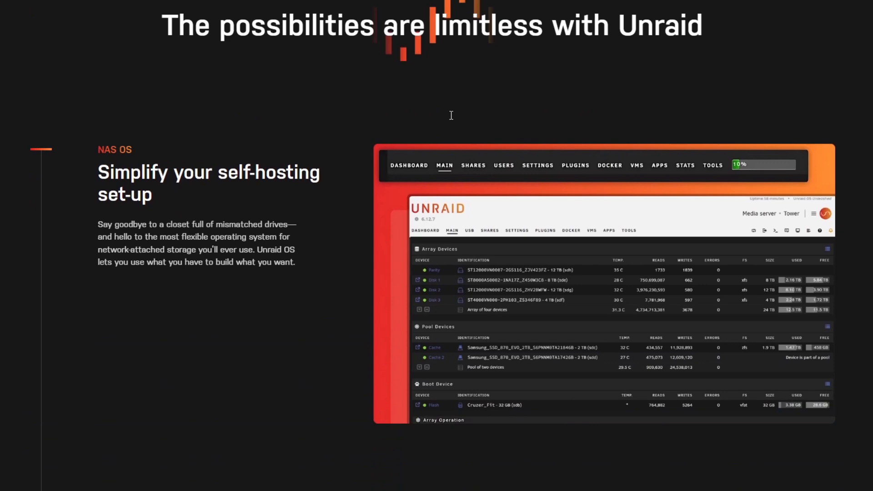
scroll(down, 3)
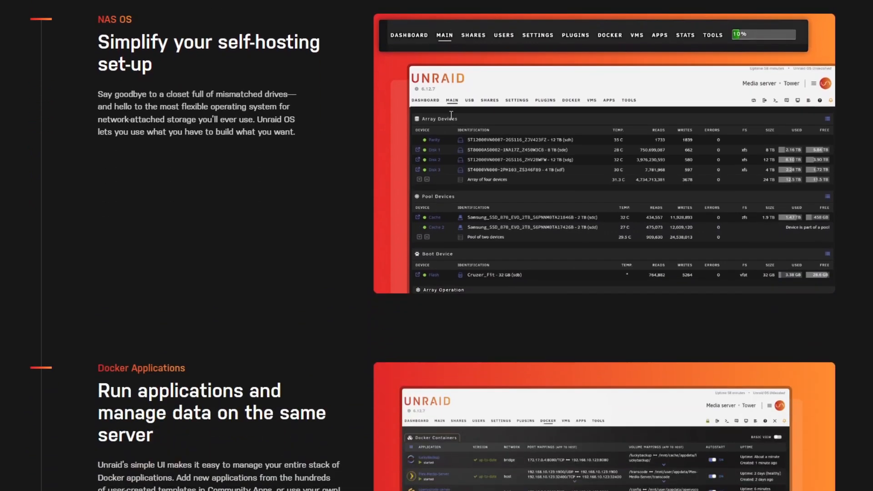
scroll(down, 3)
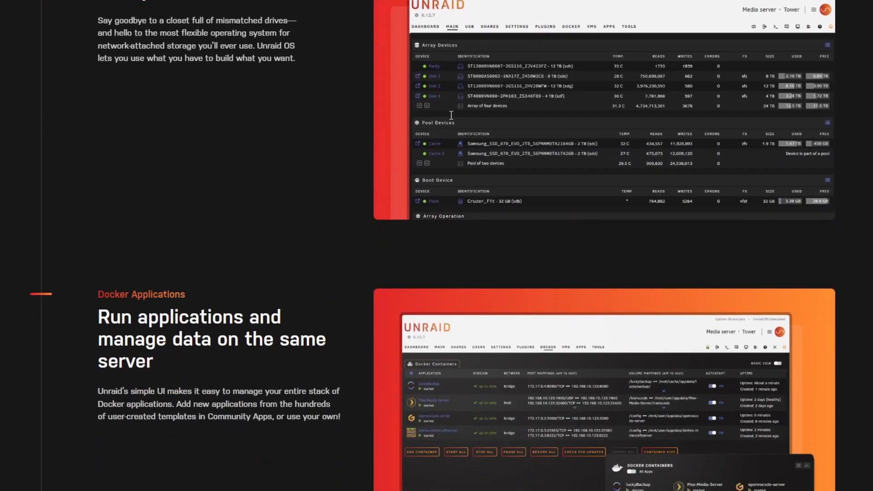
scroll(down, 3)
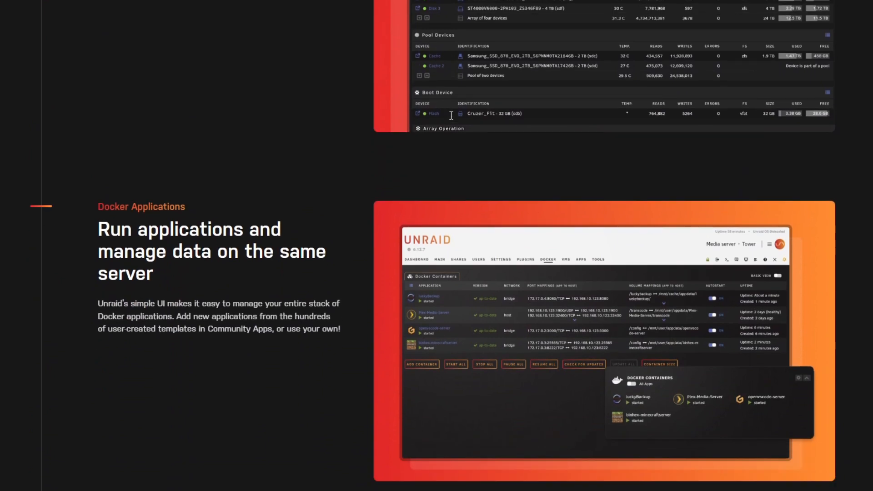
scroll(down, 3)
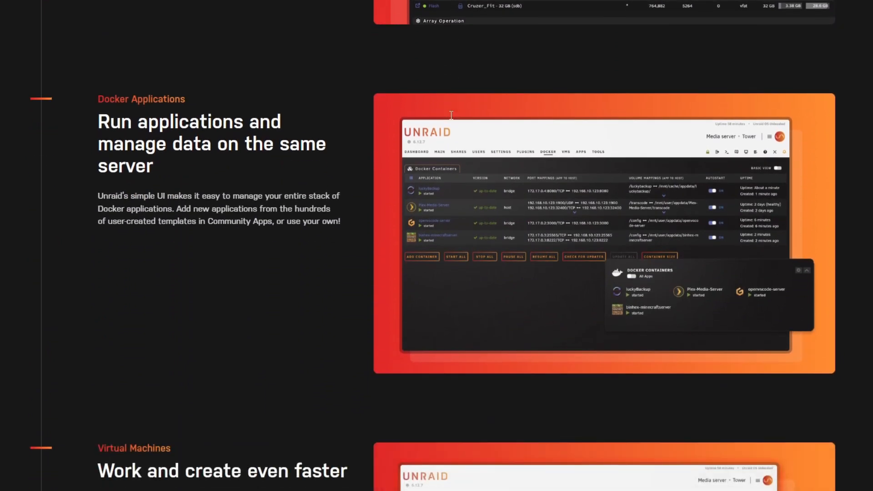
scroll(down, 3)
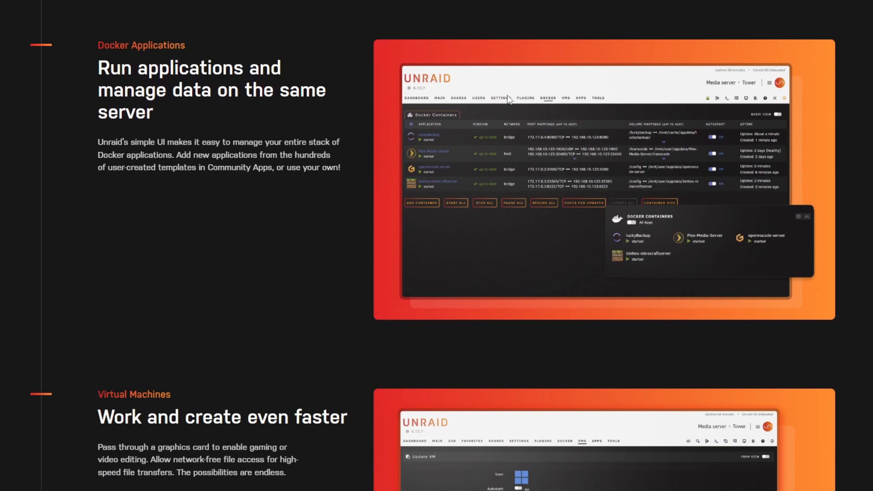
scroll(down, 3)
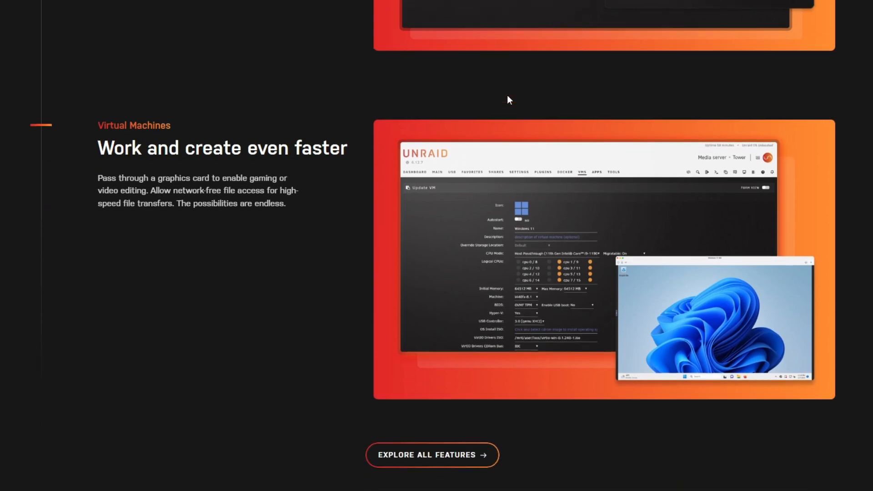
scroll(down, 3)
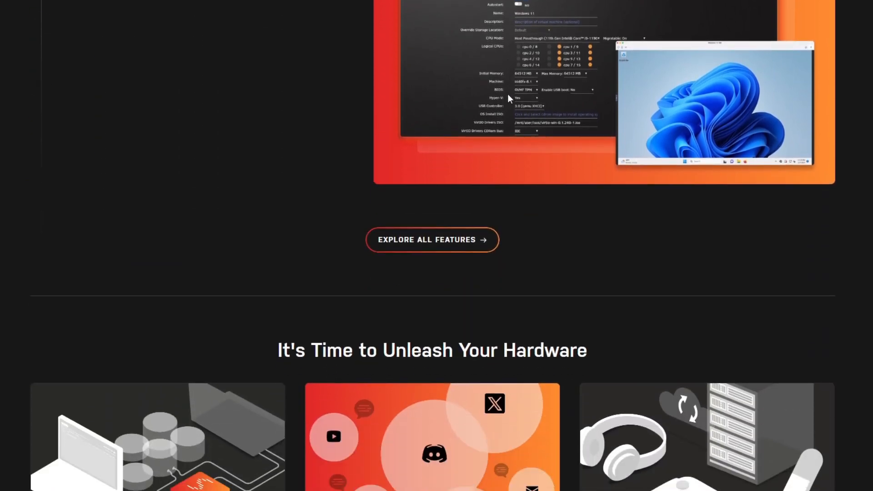
scroll(down, 3)
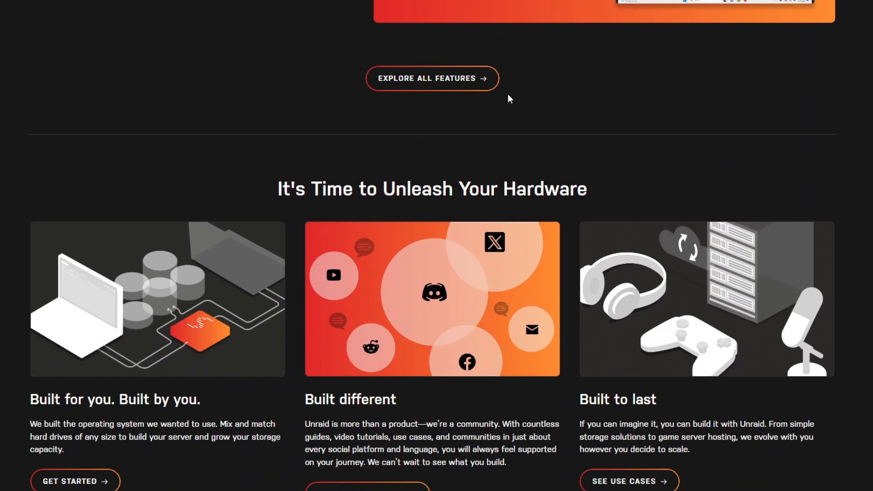
mouse_move(514, 88)
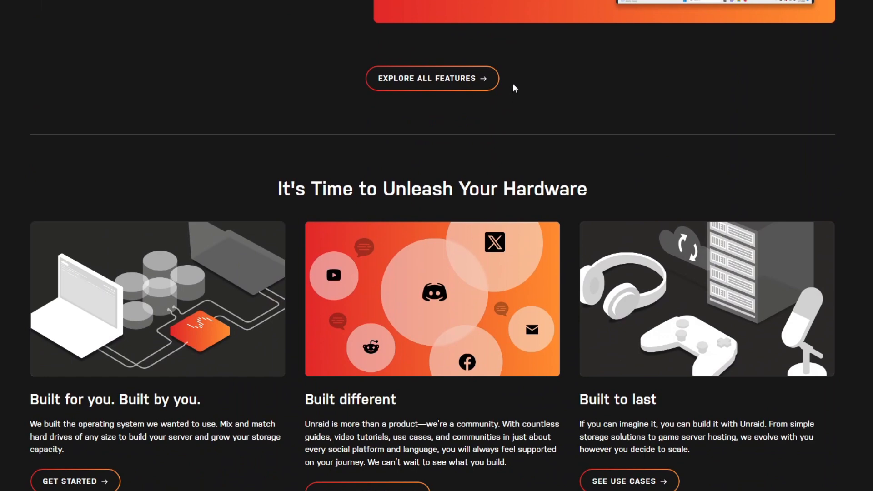
scroll(down, 3)
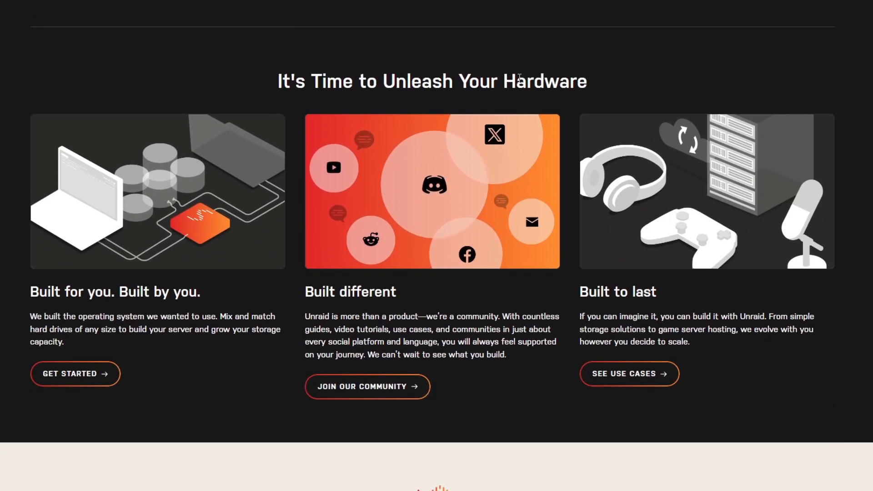
scroll(down, 3)
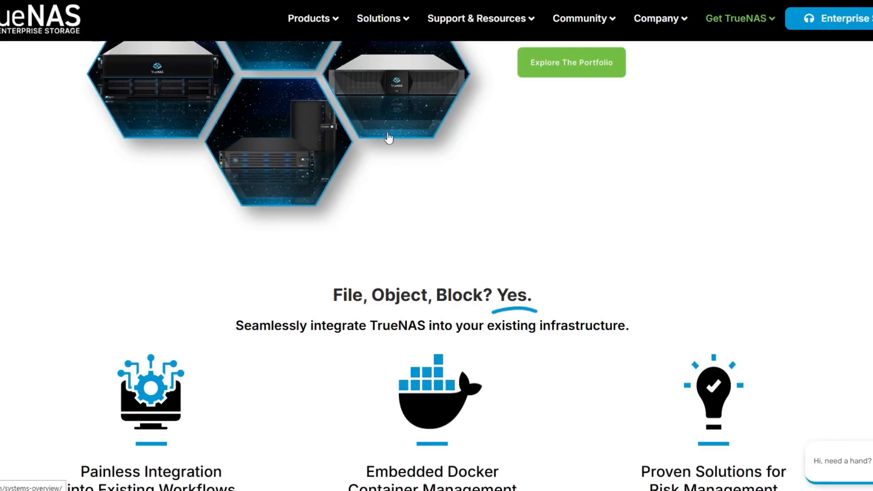
scroll(down, 3)
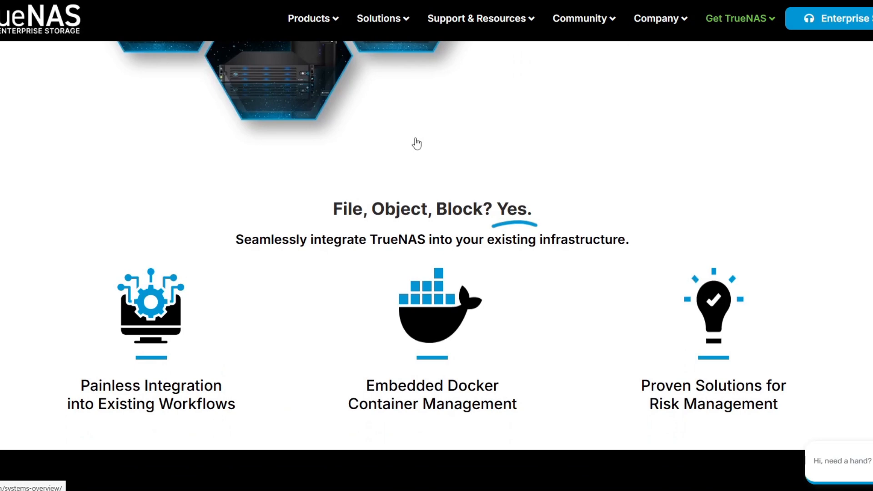
scroll(down, 3)
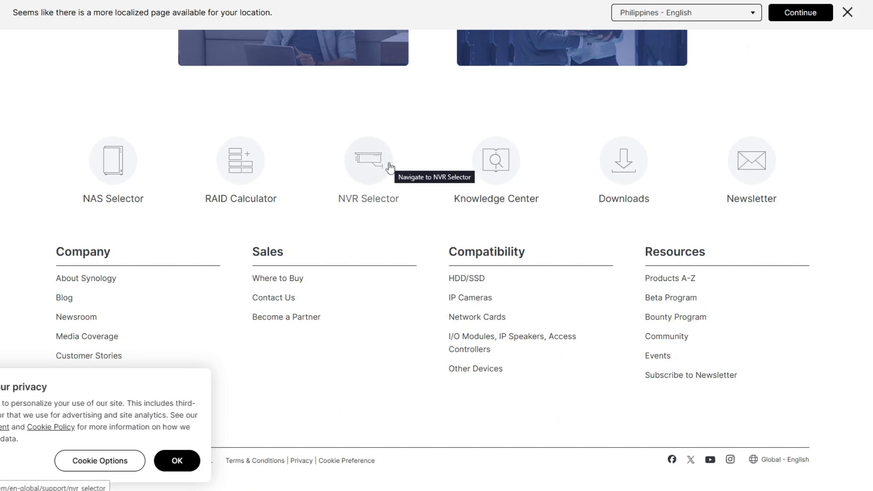
Launch Synology's NVR Selector from the 'What can we do for you?' icons
click(113, 161)
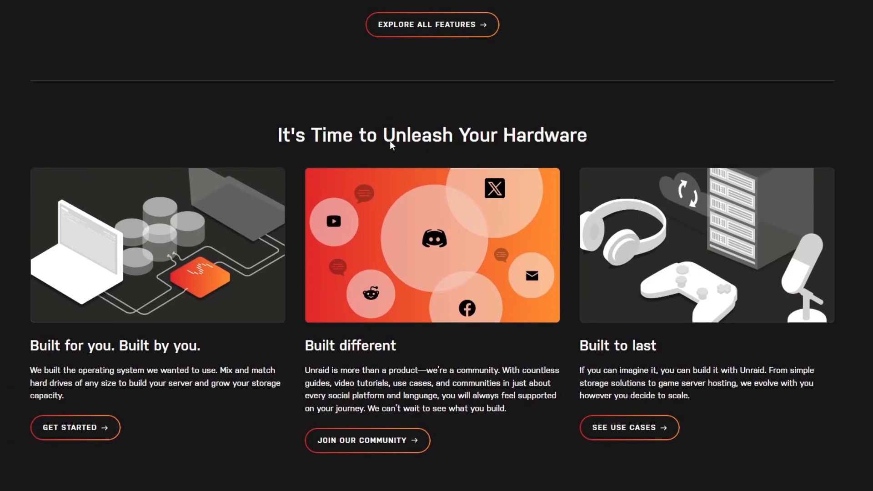
Bring Unraid's Docker Applications section, about running apps beside your data, into view
scroll(down, 3)
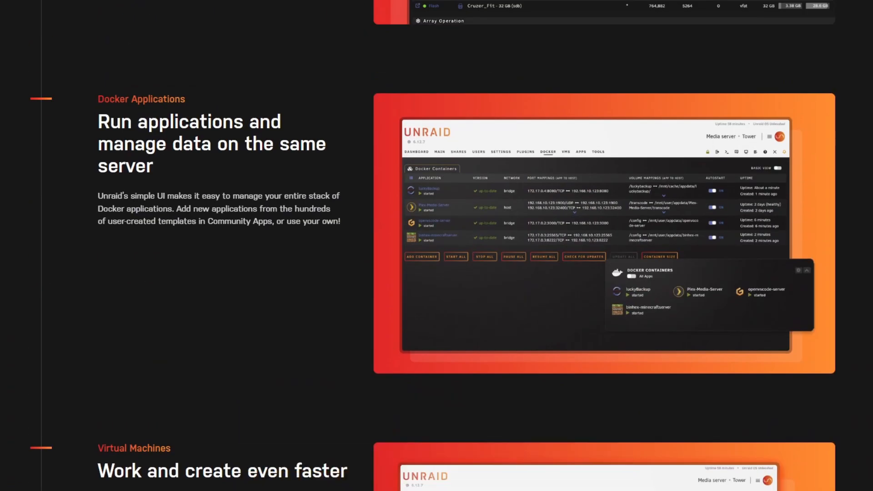